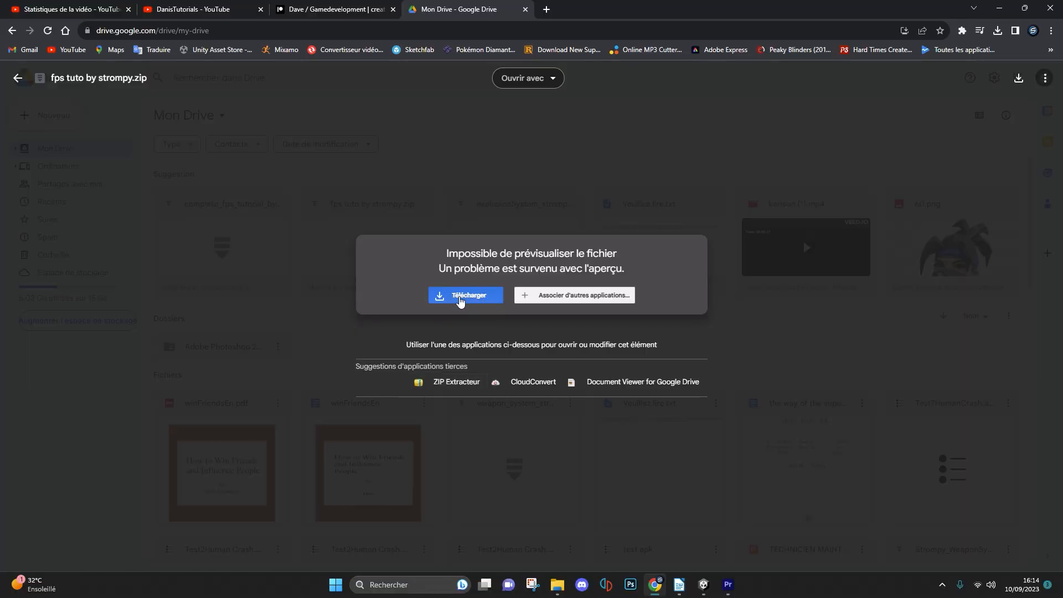
# - Download 'fps tuto by strompy.zip' from its Google Drive preview
pyautogui.click(465, 296)
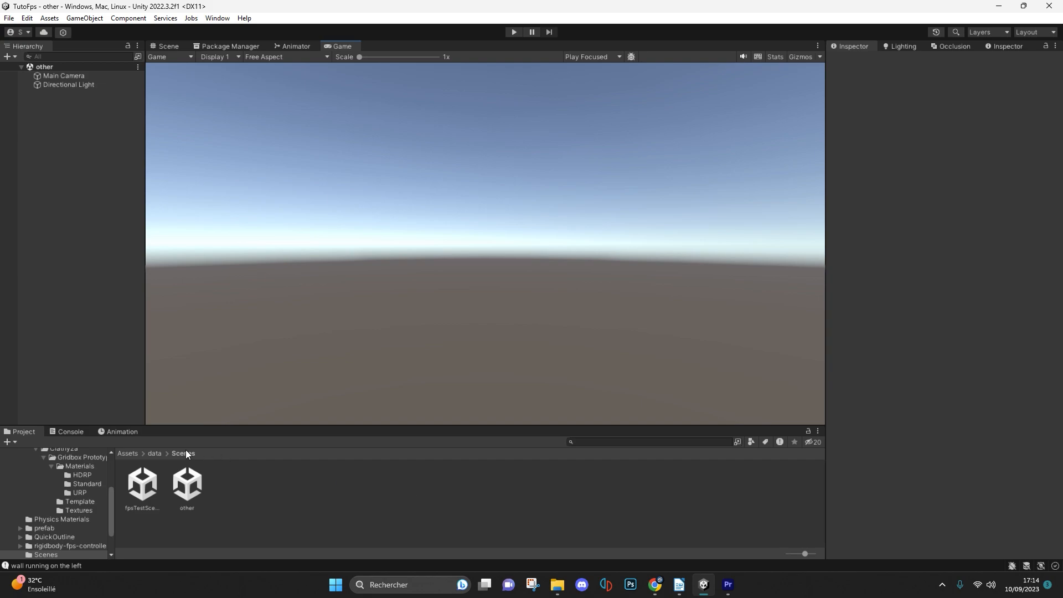
# - Open the fpsTestScene parkour scene from Assets/data/Scenes
pyautogui.doubleClick(142, 485)
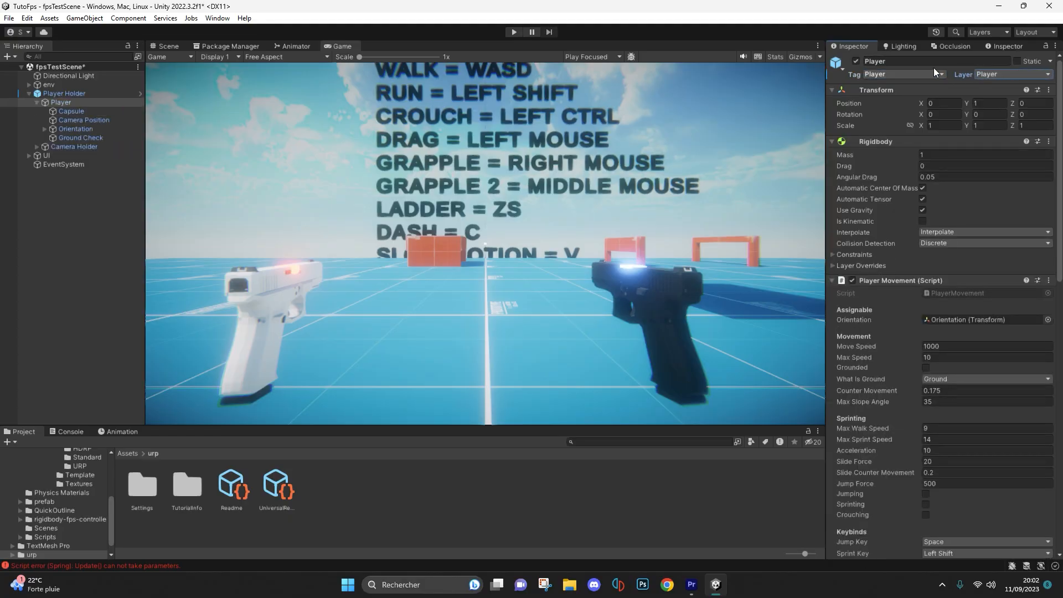
# - Put Player on the Player layer, and the ground and jump box on Ground
pyautogui.click(60, 103)
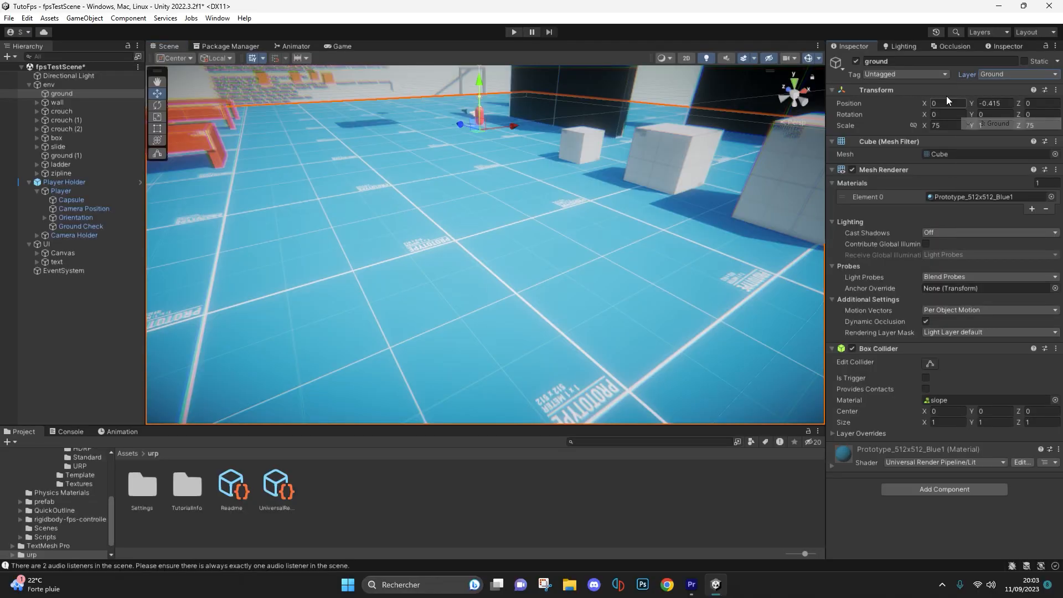
pyautogui.click(67, 155)
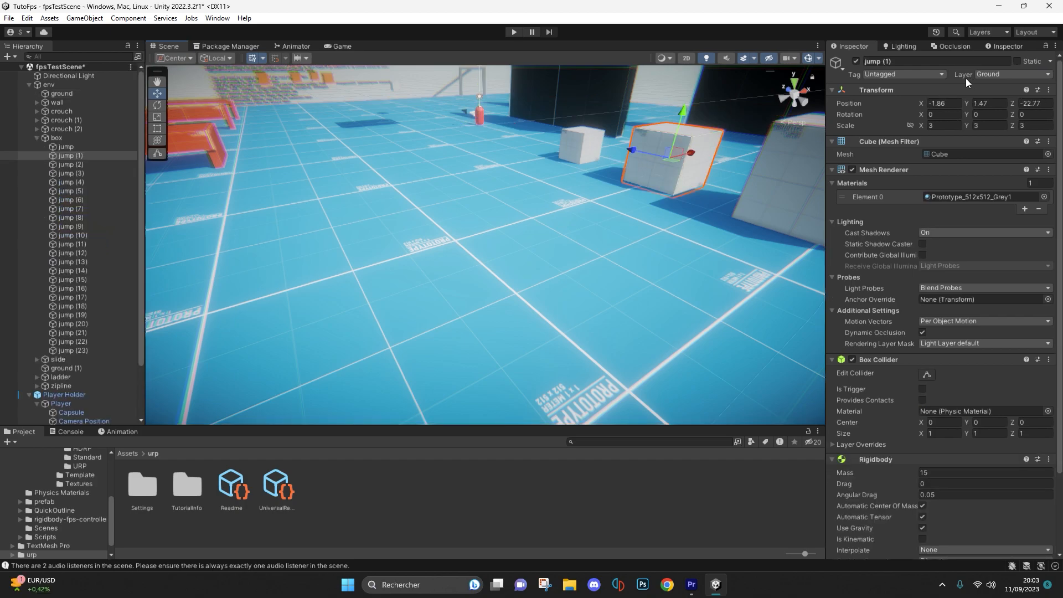
pyautogui.click(987, 103)
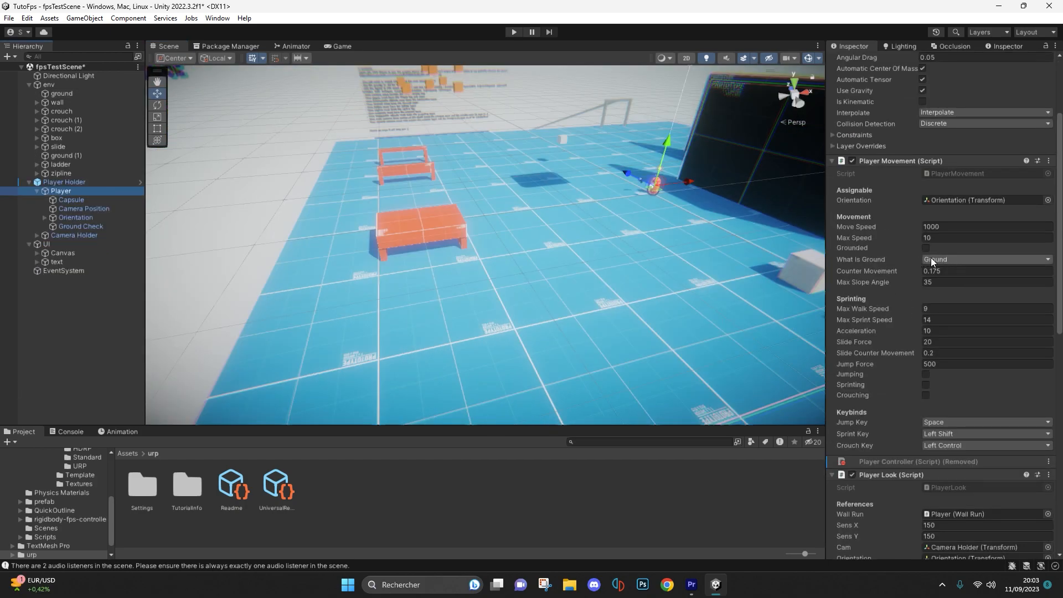
# - Set Player Movement's What Is Ground to Ground and tag the zipline cube zipline
pyautogui.click(984, 259)
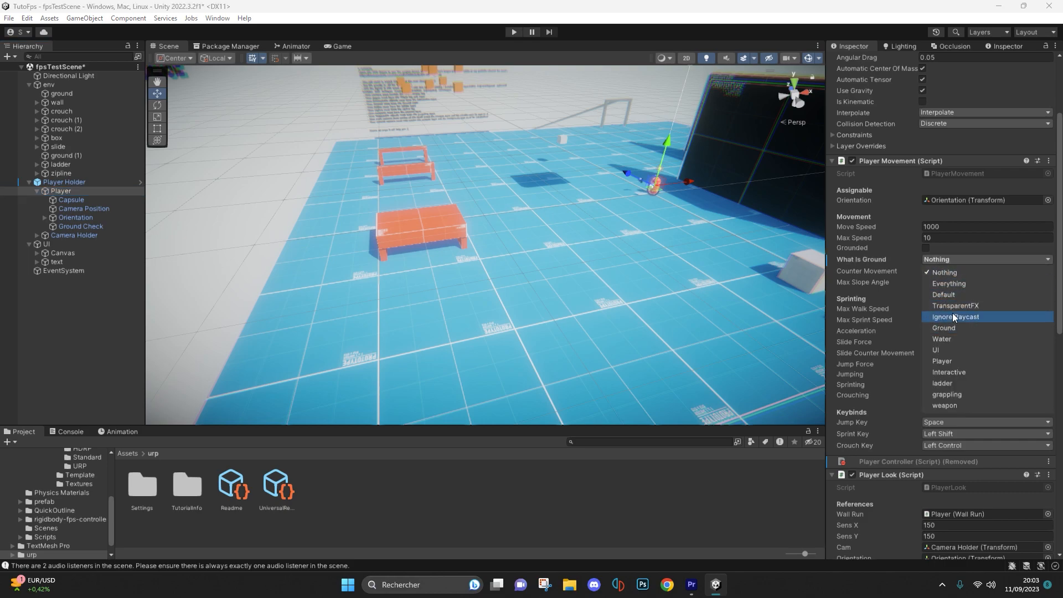
pyautogui.click(72, 208)
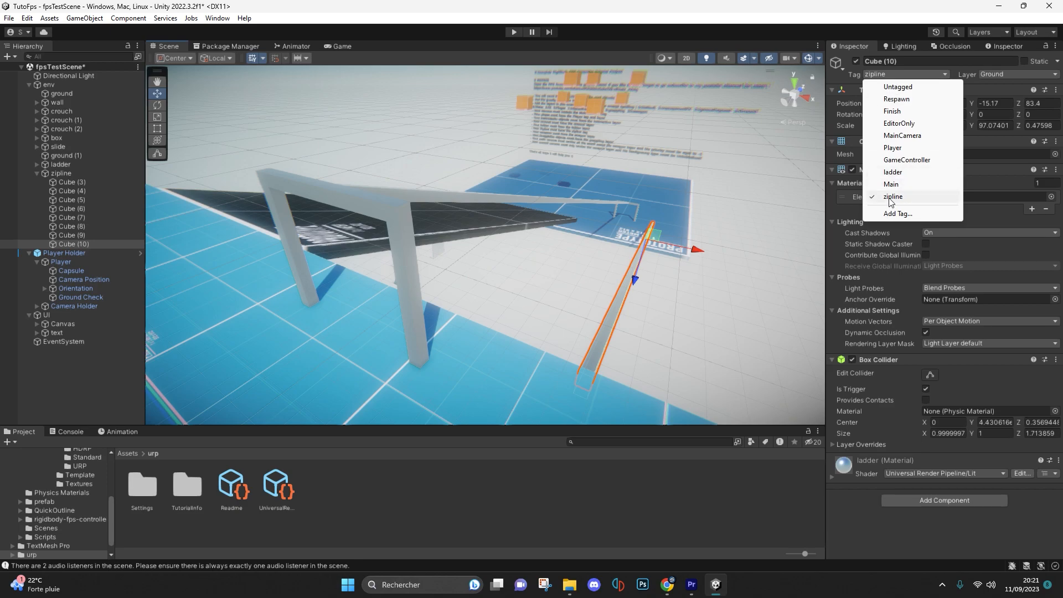
pyautogui.click(513, 32)
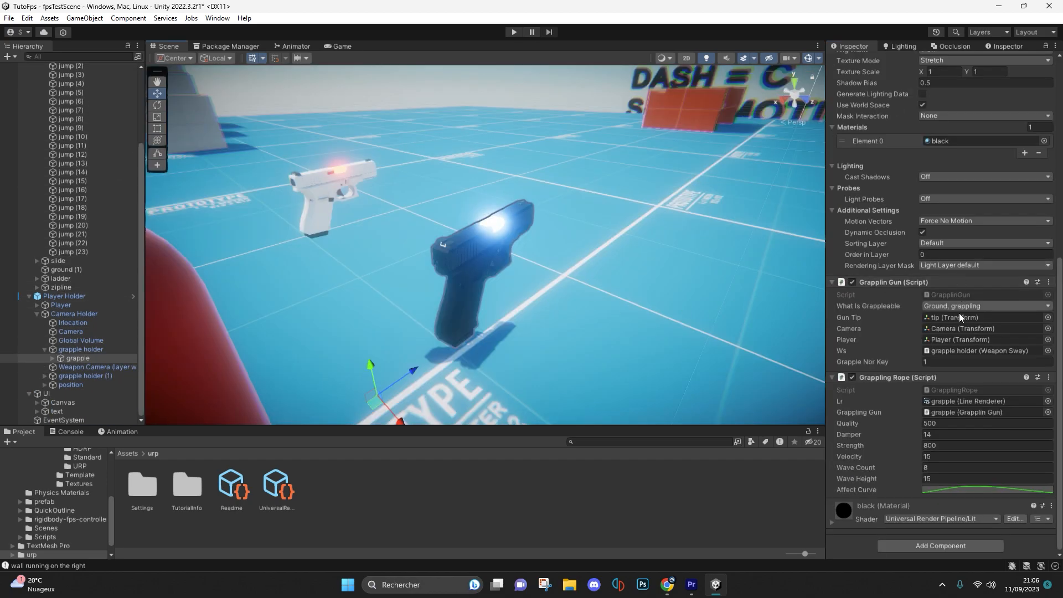
# - Set grapple layers, remove weapon from the main camera's mask, and make Weapon Camera render only weapon
pyautogui.click(983, 305)
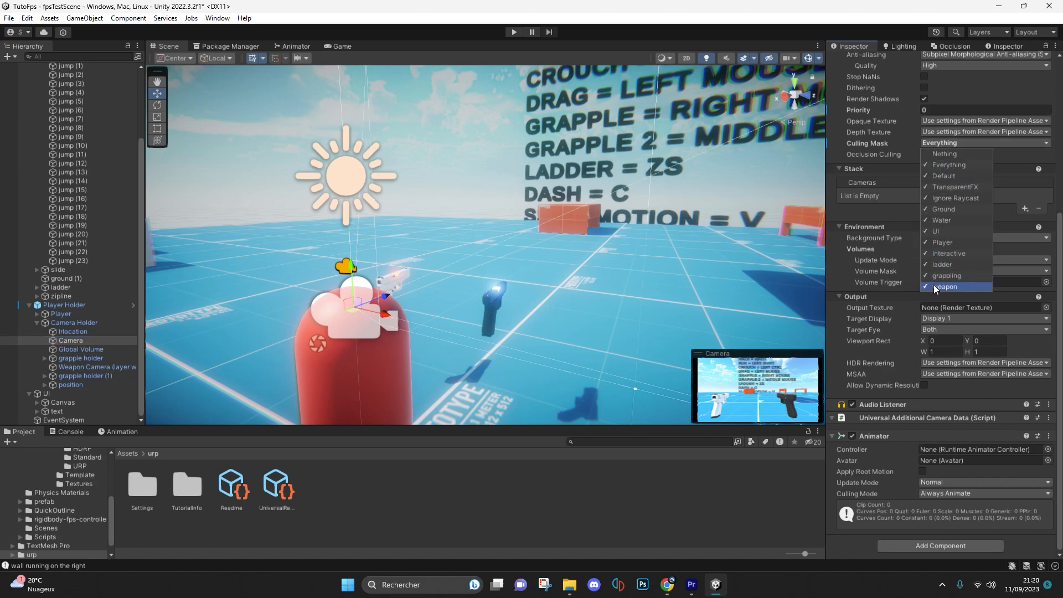
pyautogui.click(945, 286)
pyautogui.write('-1')
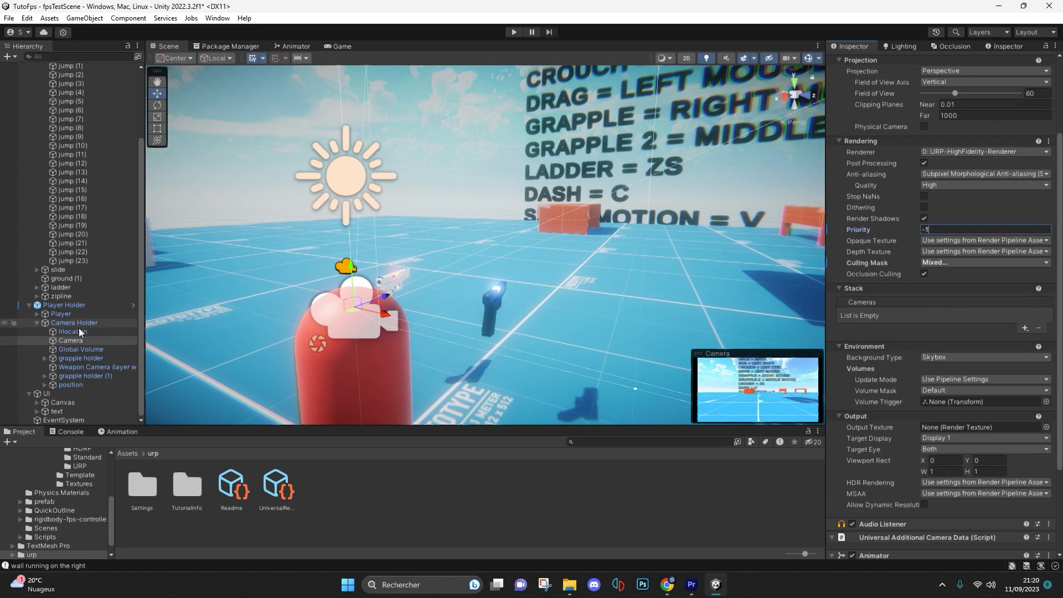
pyautogui.click(984, 263)
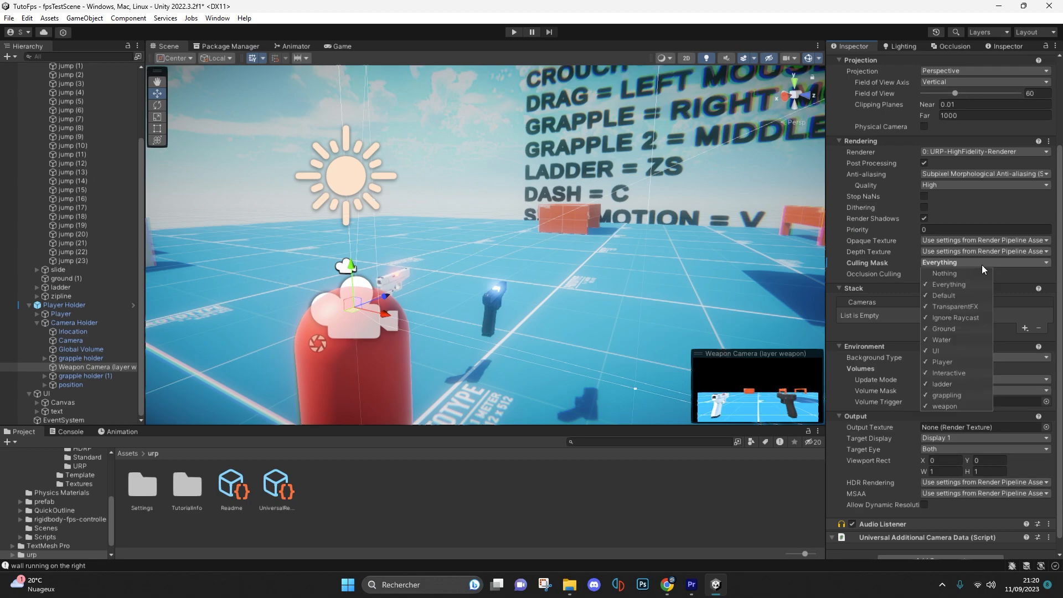
pyautogui.click(944, 405)
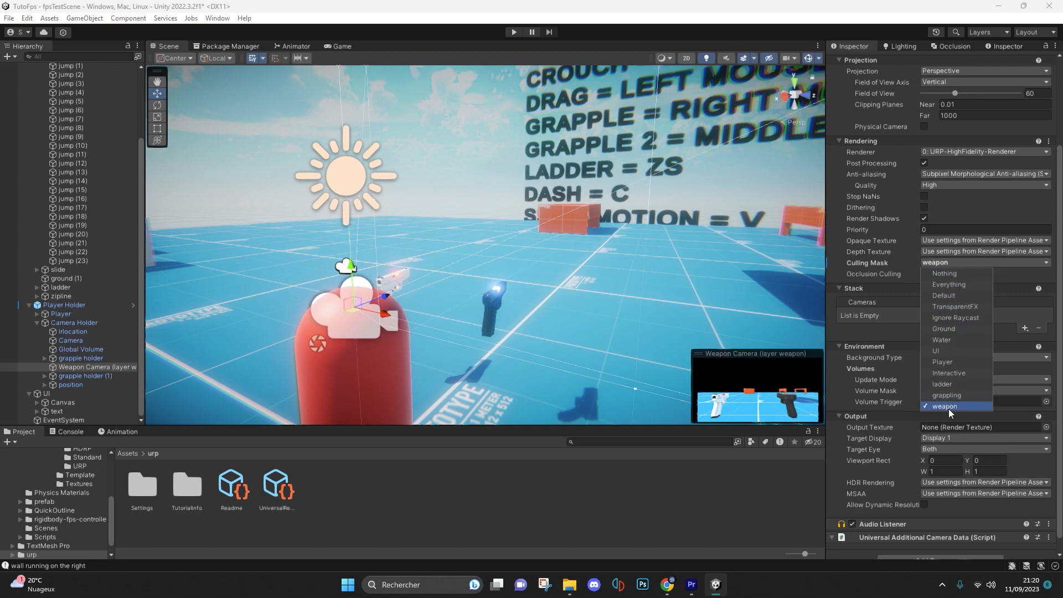
pyautogui.click(945, 406)
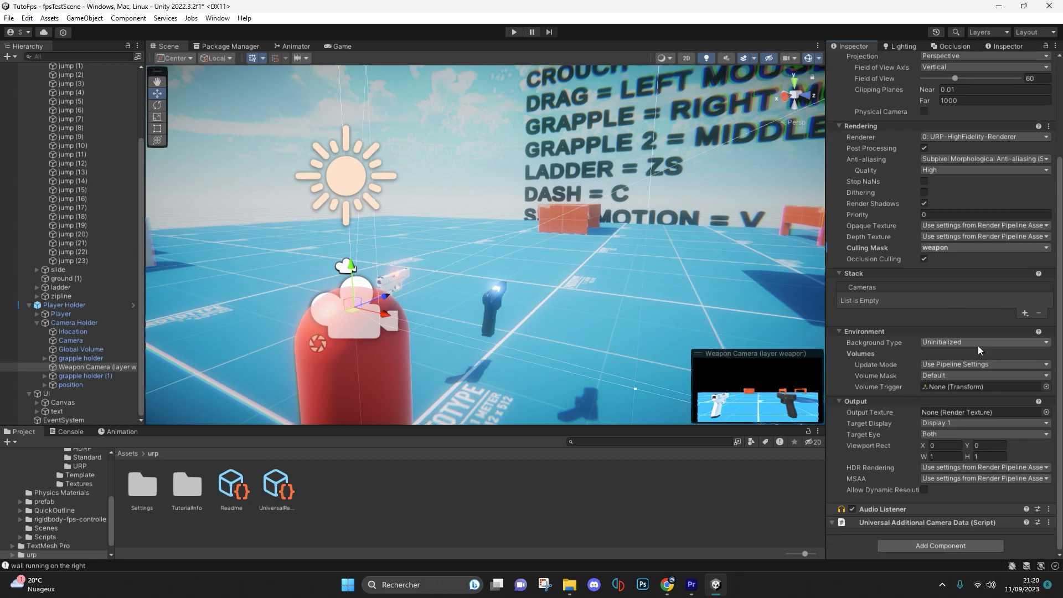
pyautogui.click(984, 341)
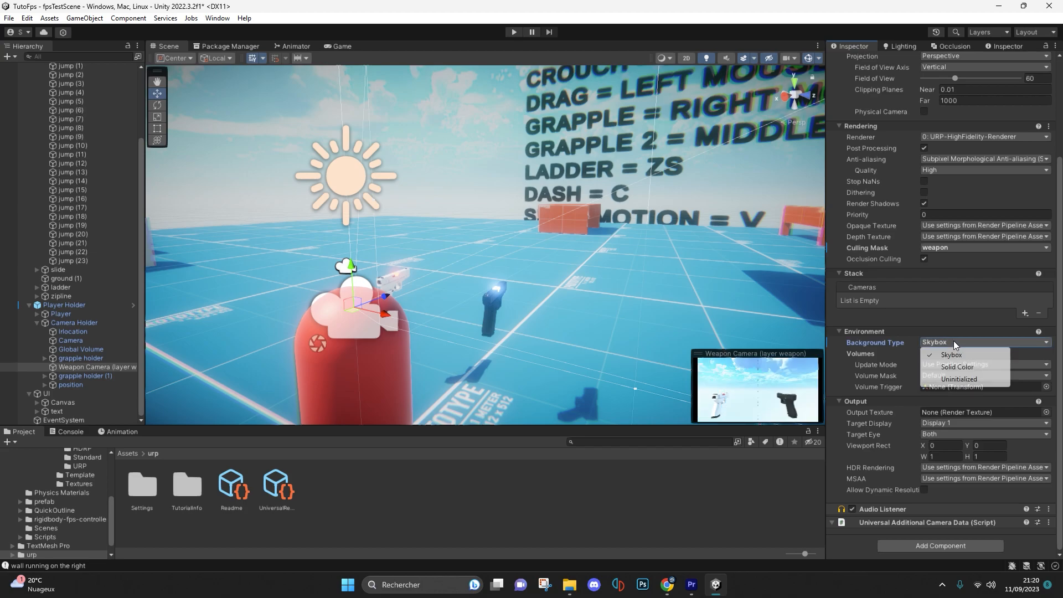
pyautogui.click(958, 378)
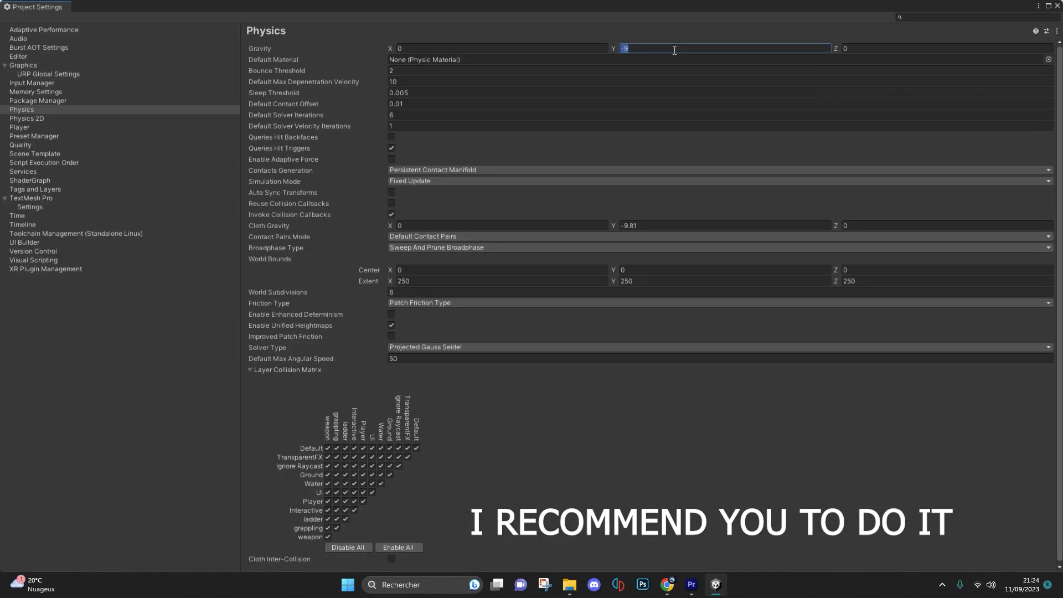
# - Set Gravity Y to -50 in the Physics project settings
pyautogui.write('-50')
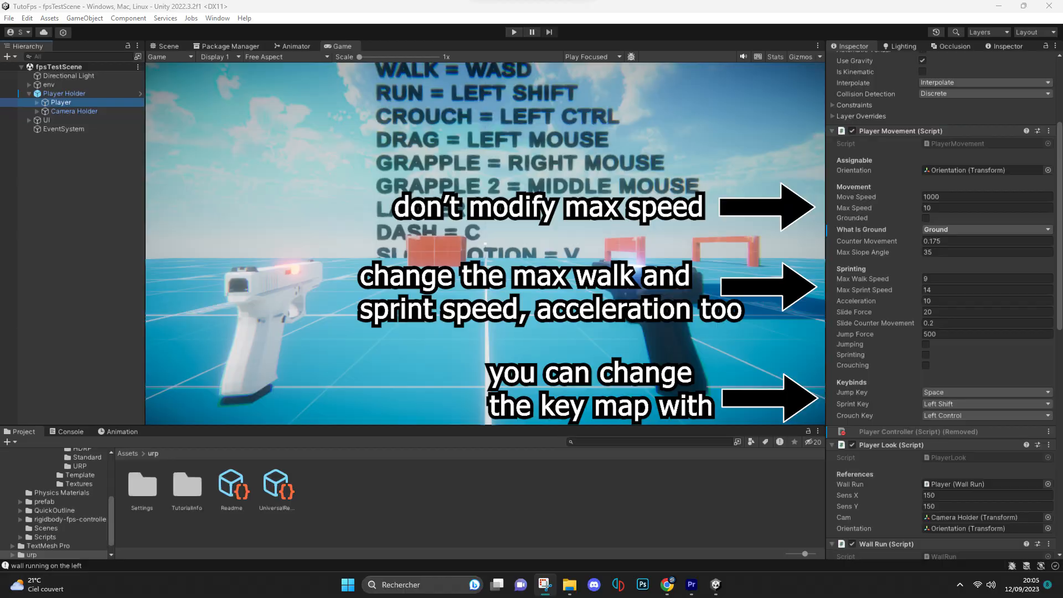
pyautogui.scroll(-3)
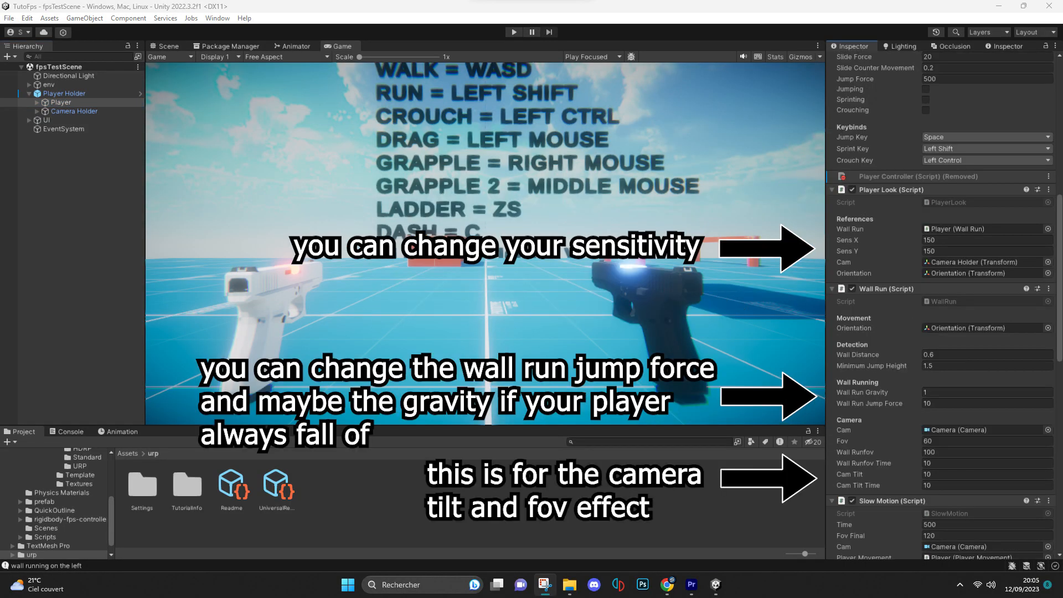
pyautogui.scroll(-3)
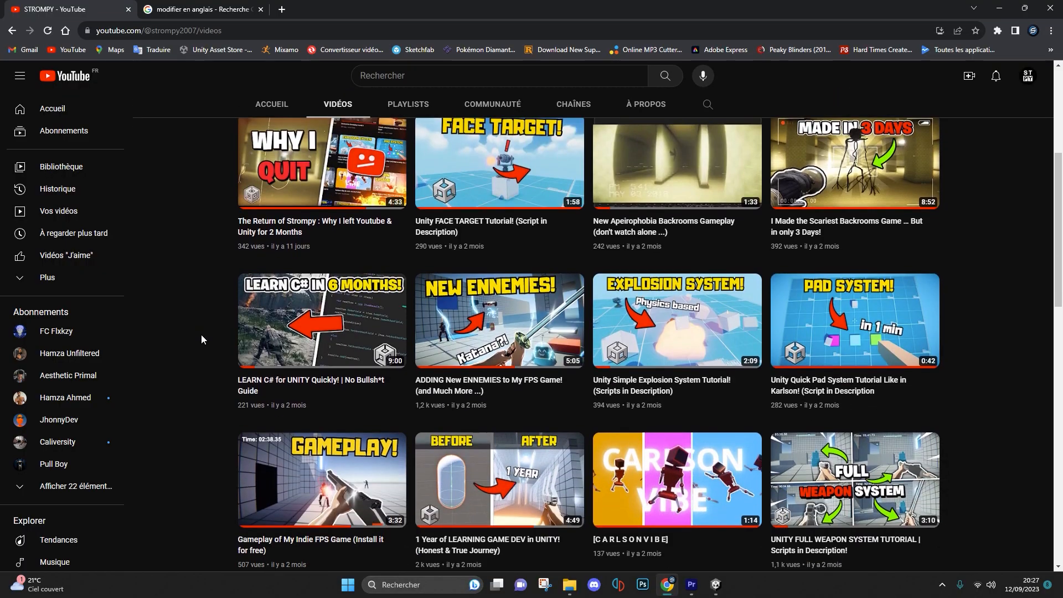
pyautogui.scroll(-3)
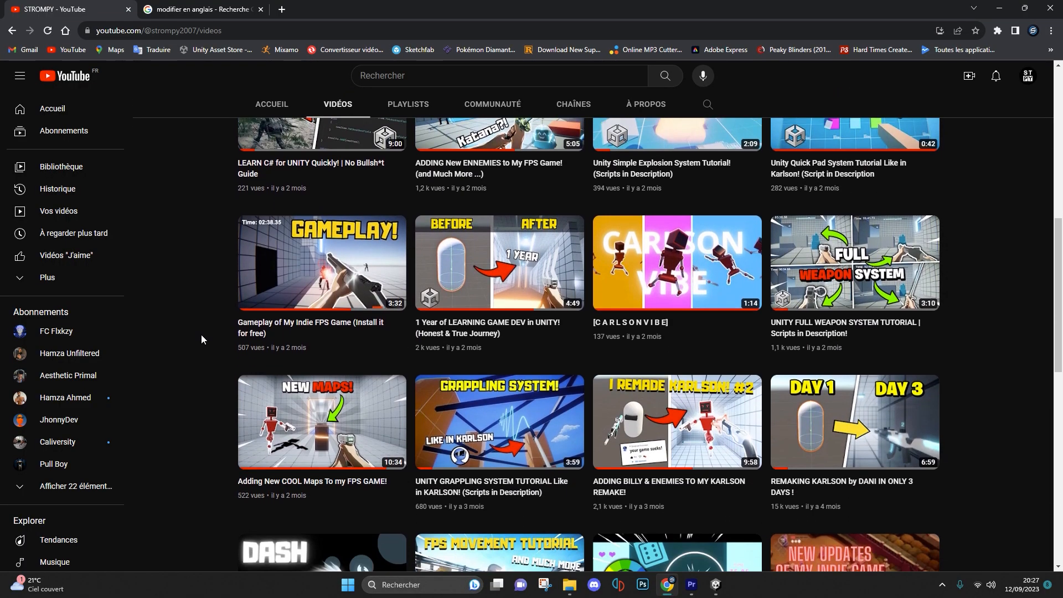
pyautogui.scroll(-3)
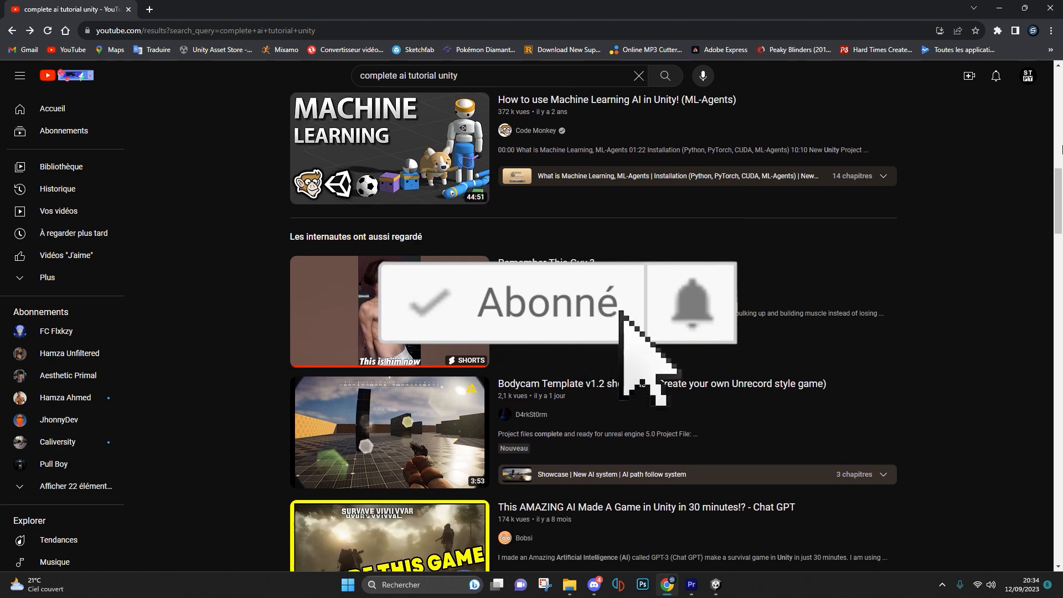
pyautogui.scroll(-3)
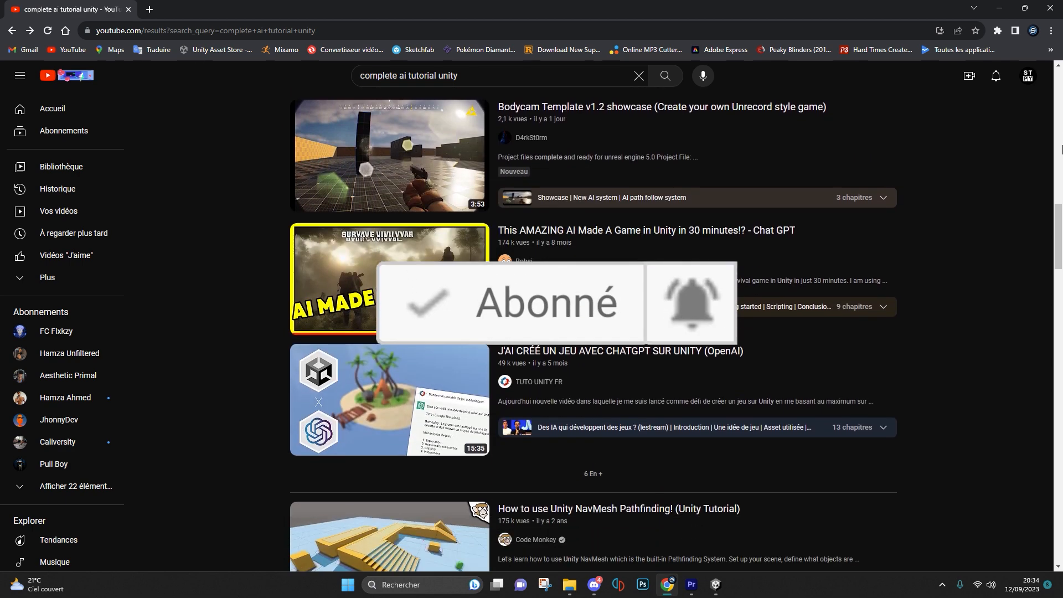